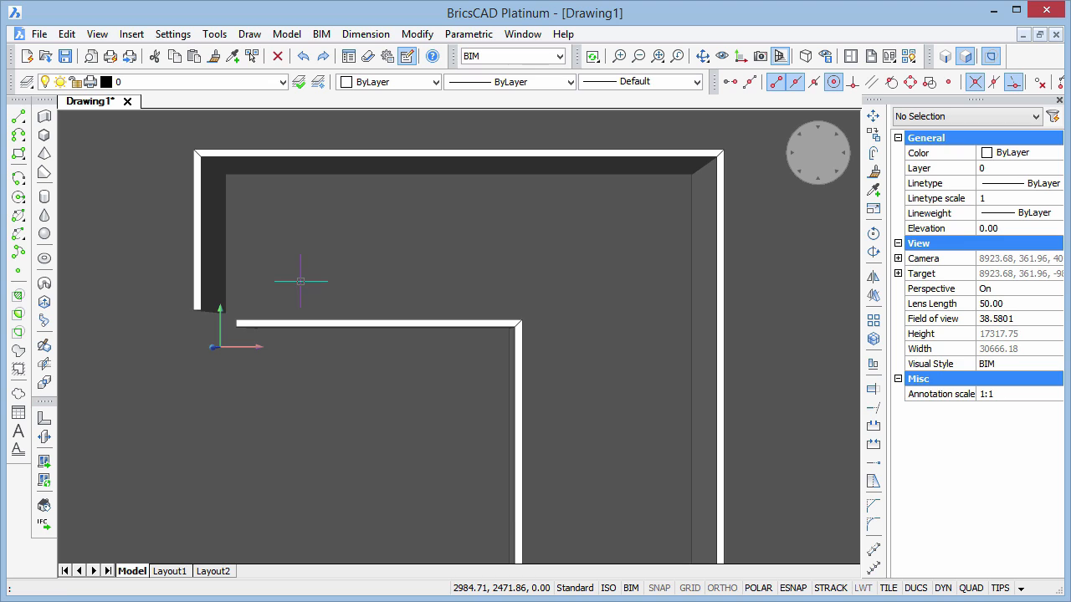
pyautogui.moveTo(142, 334)
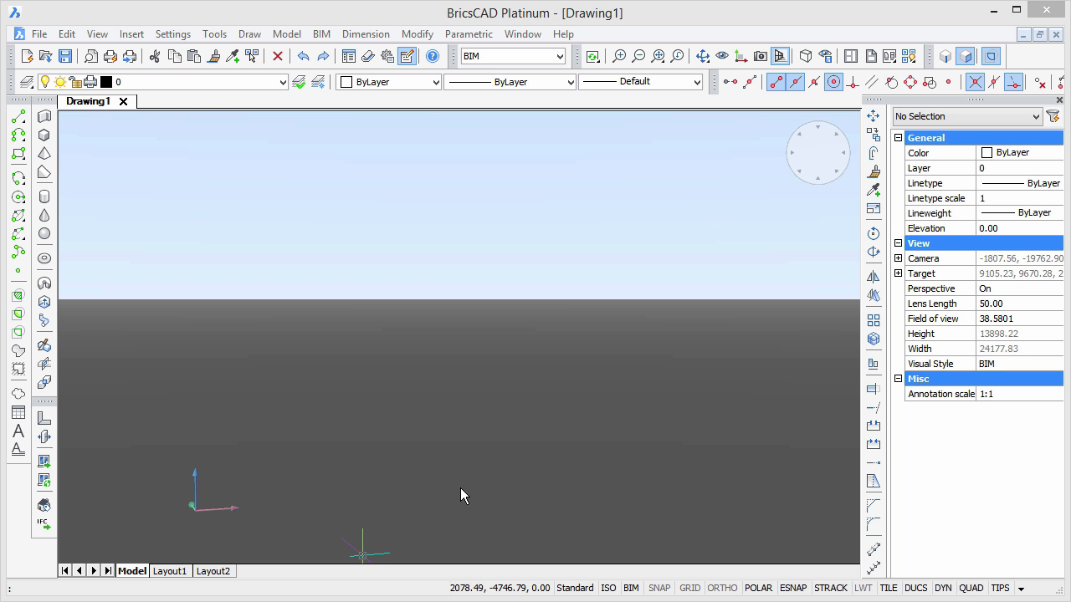
# Step: Draw a first straight wall on the ground with the BIM Quick Draw command
pyautogui.click(19, 117)
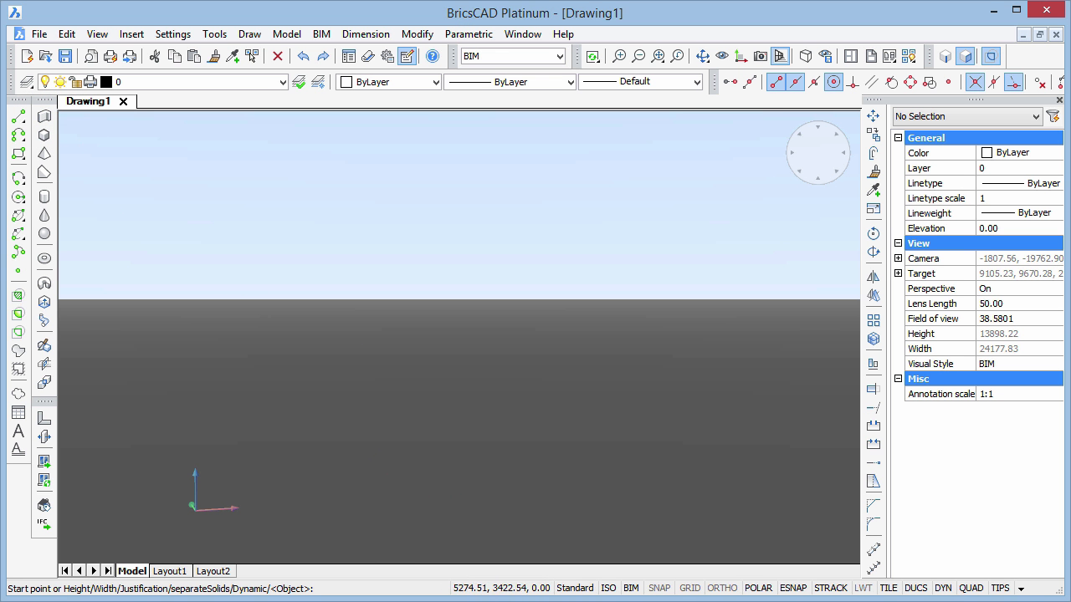
pyautogui.click(231, 455)
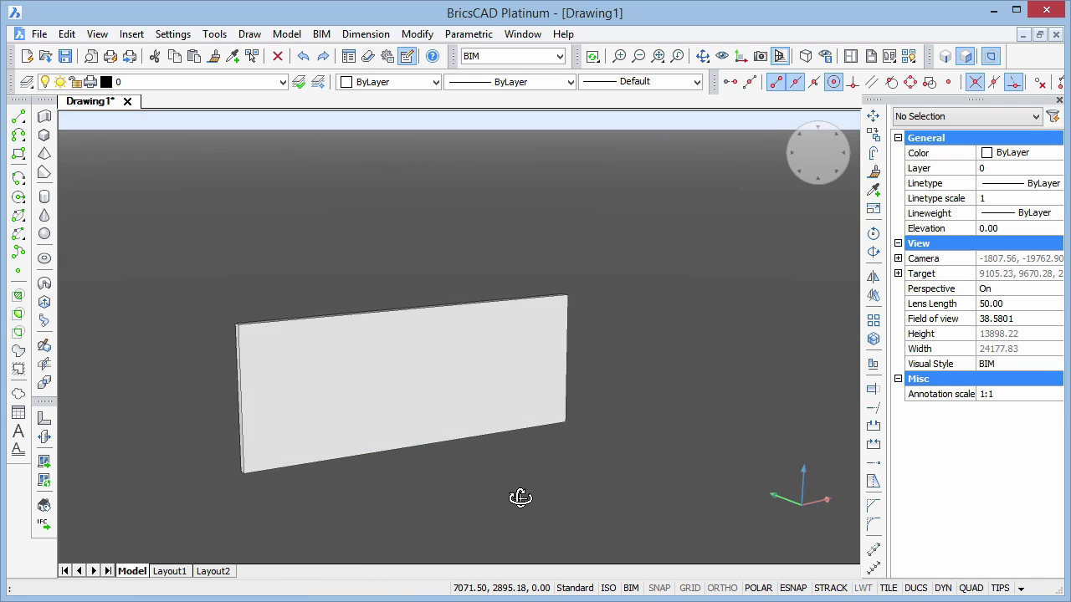
# Step: Add further straight wall segments along the L-shaped floor-plan outline
pyautogui.moveTo(520, 497); pyautogui.dragTo(479, 432)
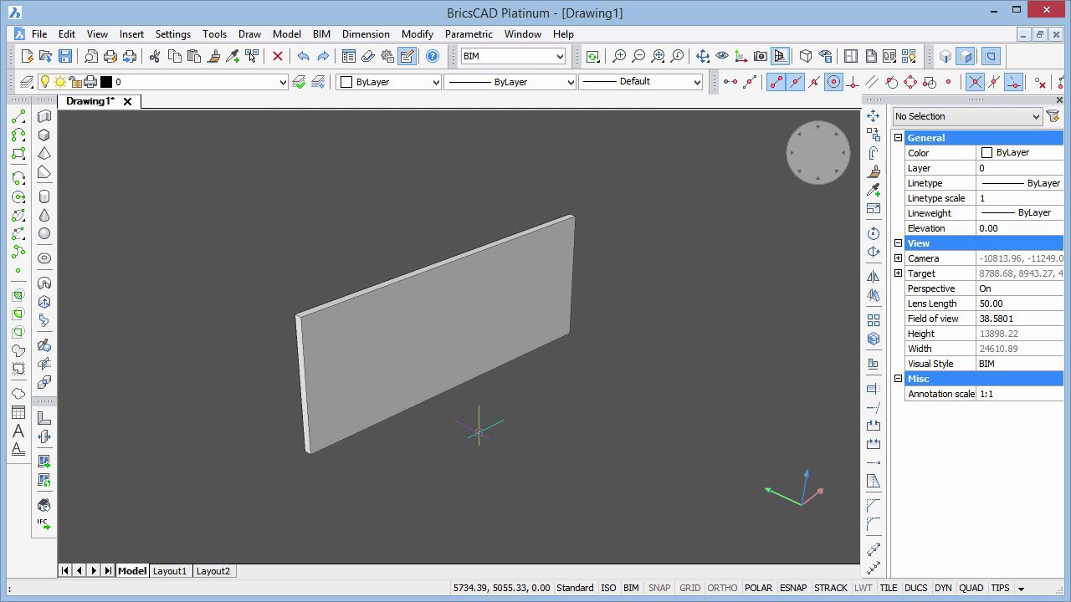
pyautogui.click(435, 335)
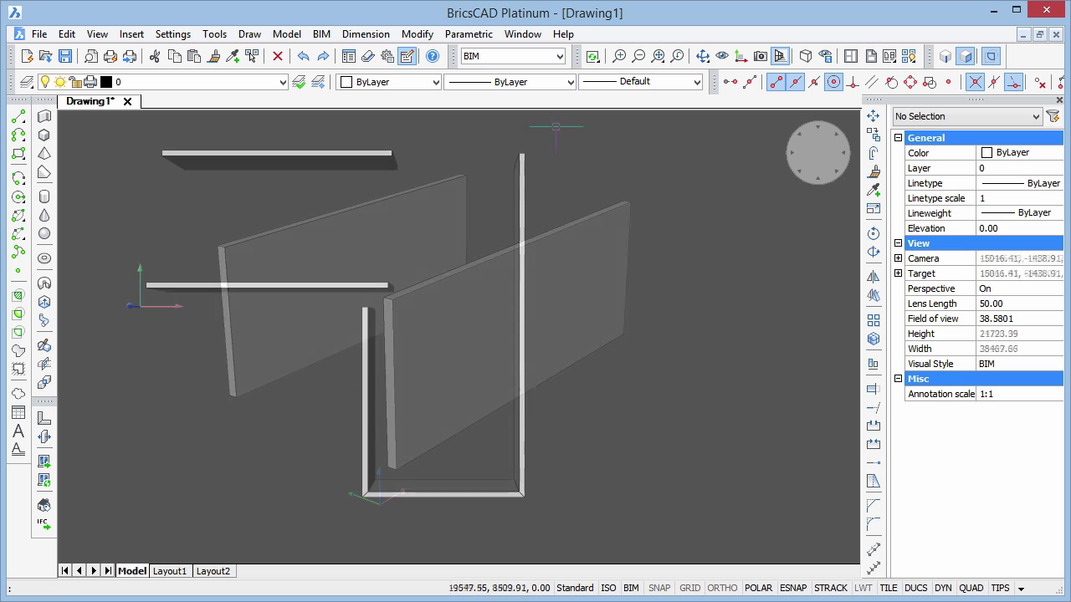
# Step: Join the selected walls at their corners with BIM Connect using the corner join style
pyautogui.click(276, 154)
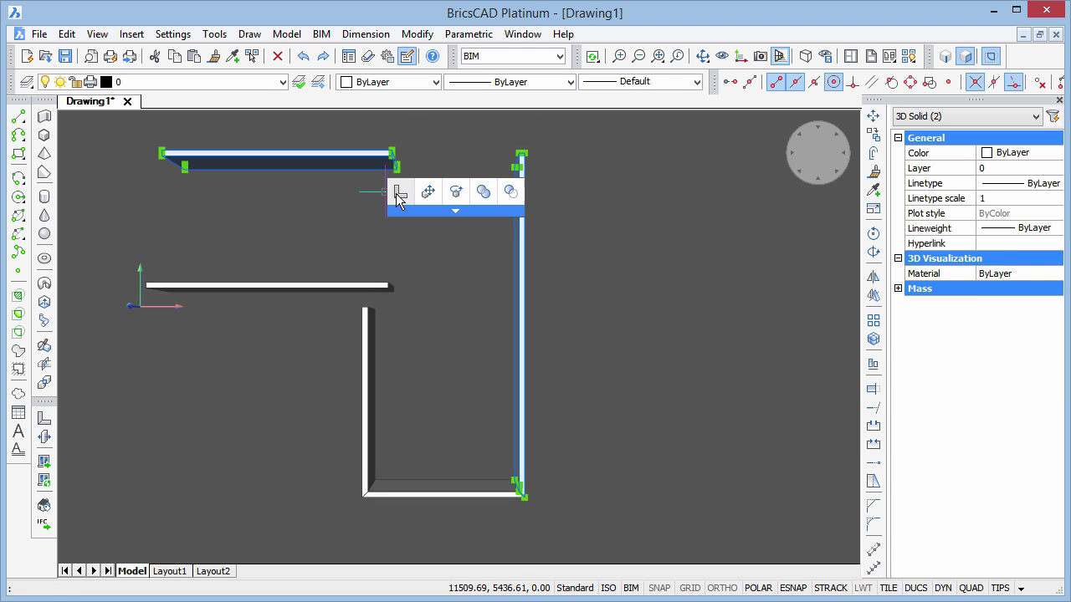
pyautogui.click(401, 191)
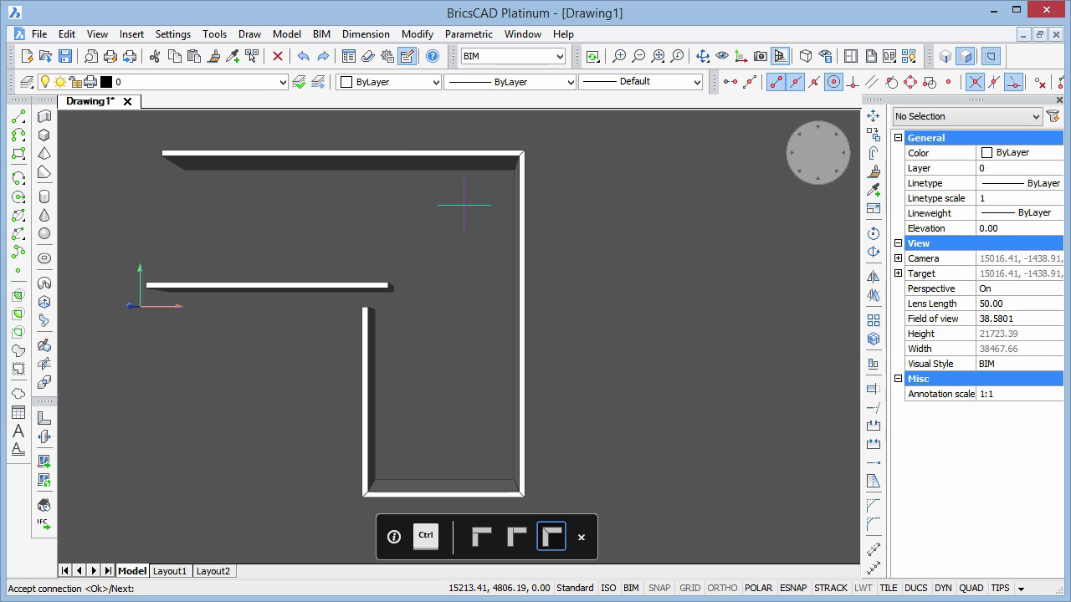
pyautogui.click(515, 535)
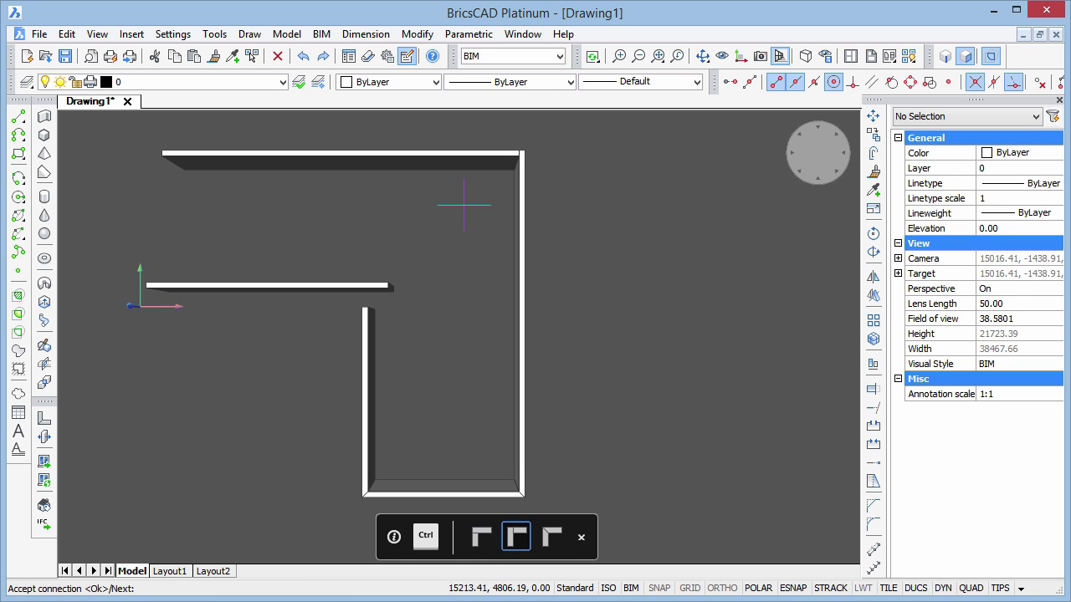
pyautogui.click(482, 535)
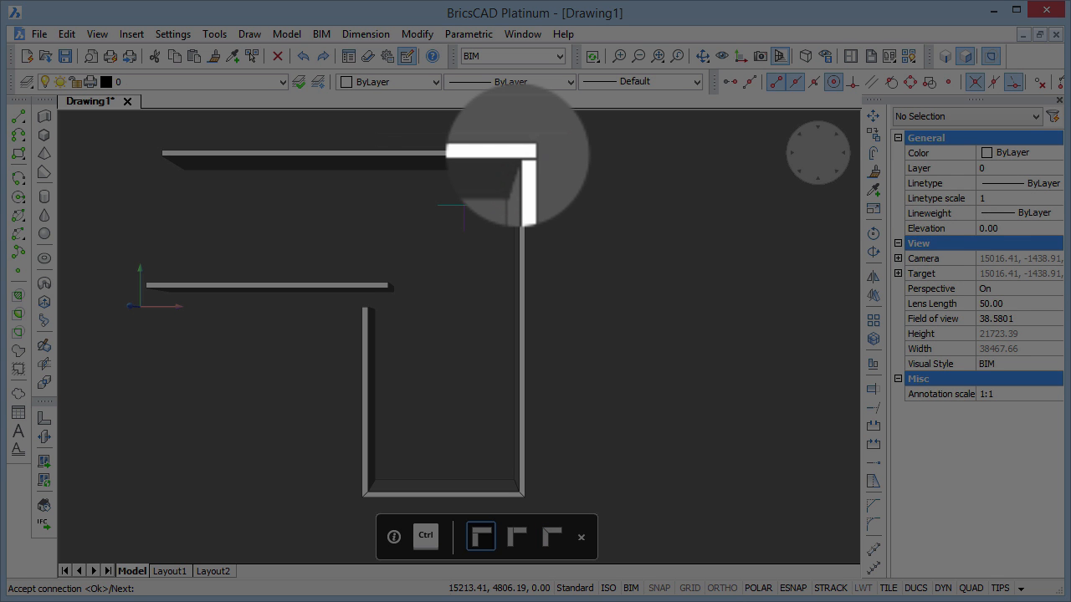
pyautogui.click(552, 536)
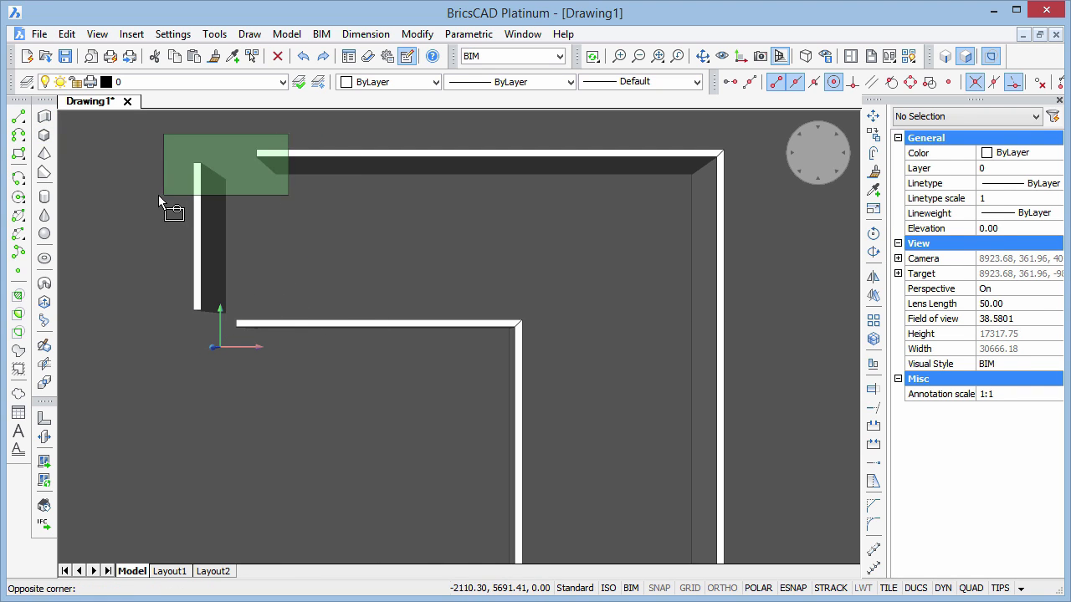
pyautogui.moveTo(174, 338)
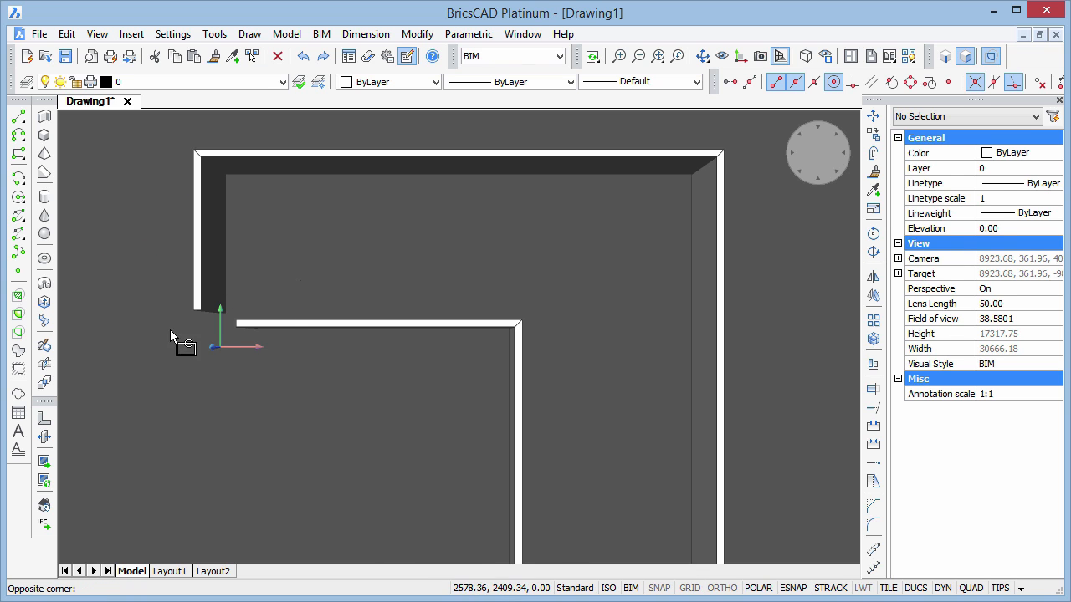
pyautogui.moveTo(267, 475)
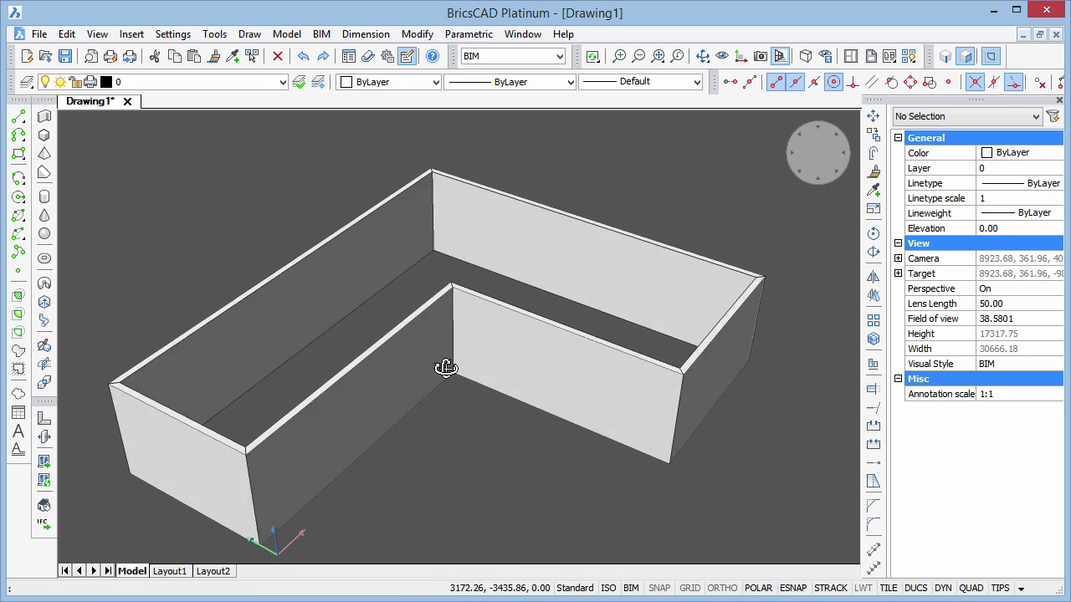
# Step: Orbit around the L-shaped room to view the standing walls in 3D
pyautogui.moveTo(445, 368); pyautogui.dragTo(425, 472)
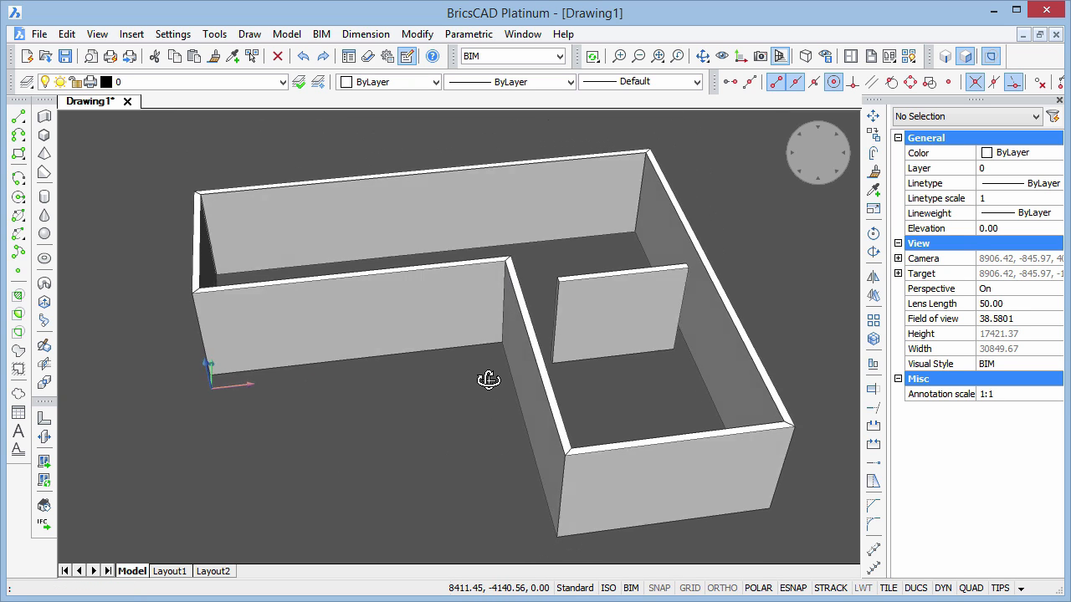
# Step: Drag the short interior wall's end face shorter to widen the passage gap
pyautogui.moveTo(488, 378); pyautogui.dragTo(498, 374)
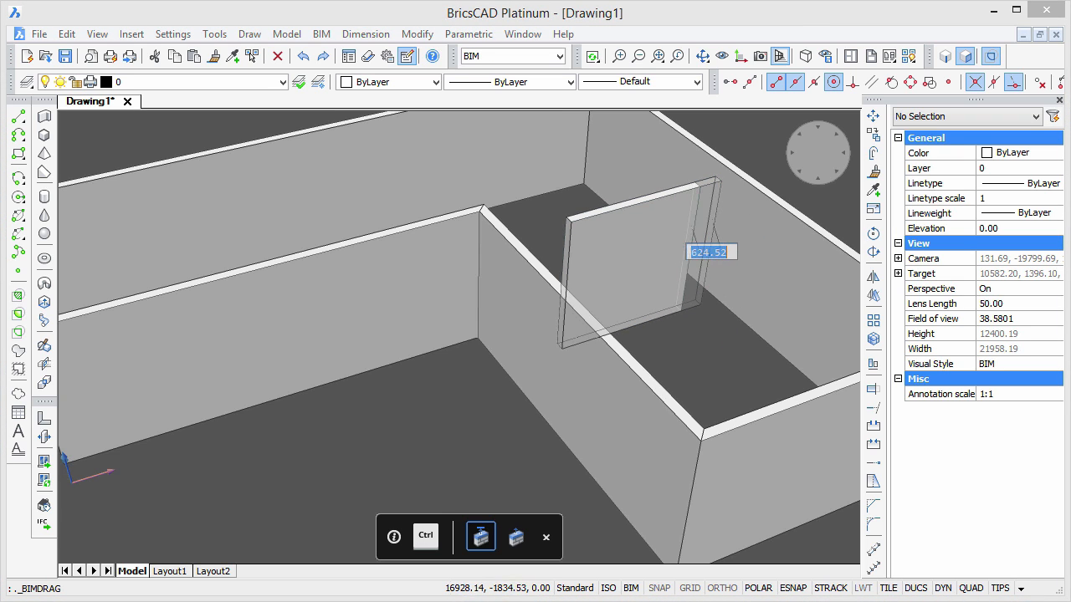
pyautogui.click(516, 535)
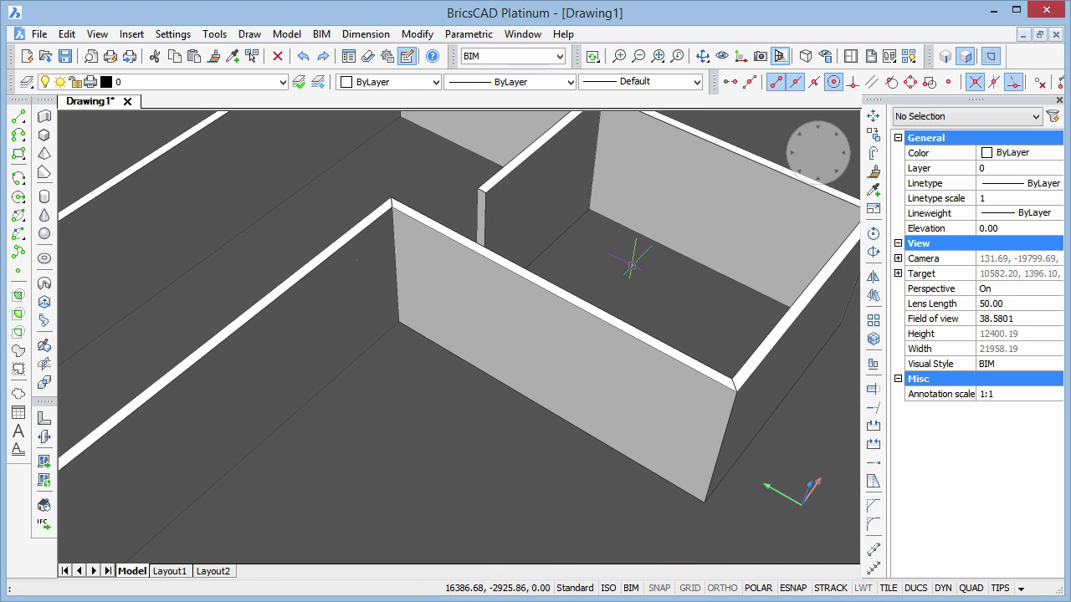
# Step: Extrude the room's floor boundary into a 200-thick floor slab beneath the walls
pyautogui.moveTo(632, 268); pyautogui.dragTo(652, 305)
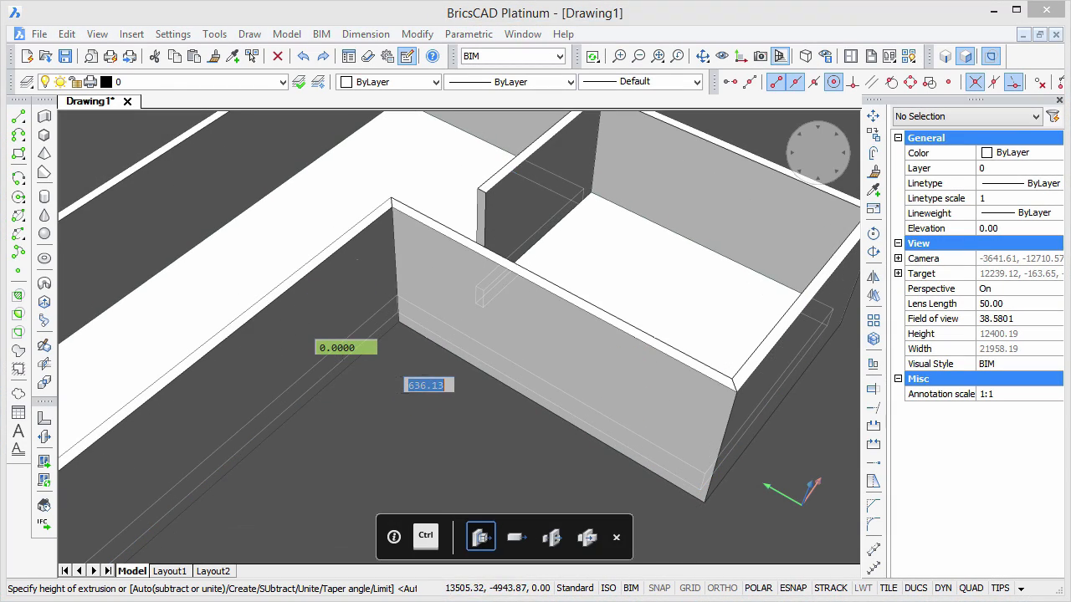
pyautogui.write('200')
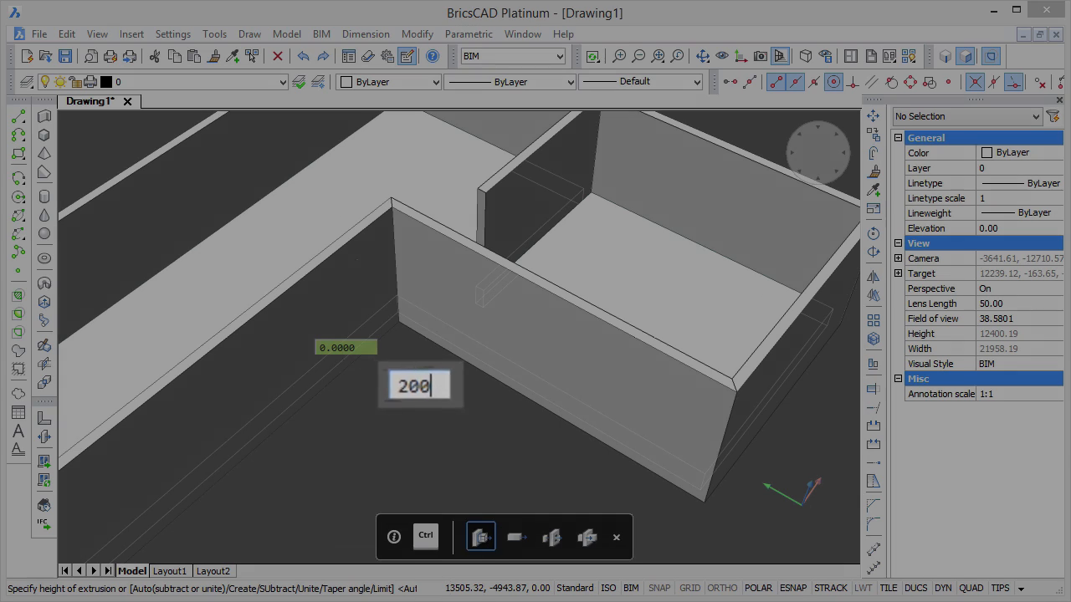
pyautogui.press('Return')
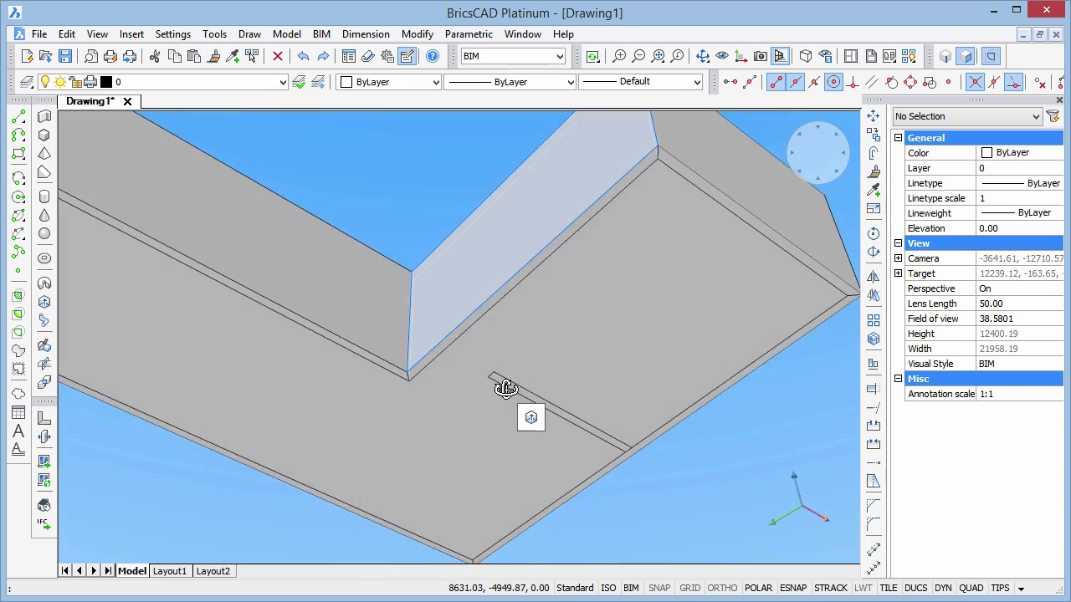
pyautogui.moveTo(506, 388); pyautogui.dragTo(565, 468)
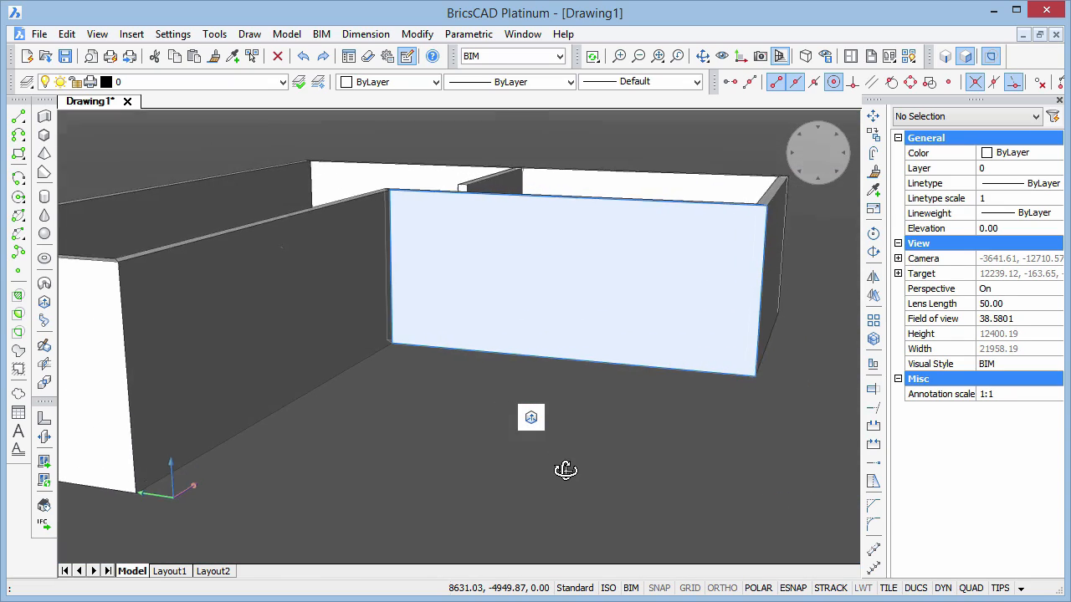
pyautogui.moveTo(565, 468); pyautogui.dragTo(326, 470)
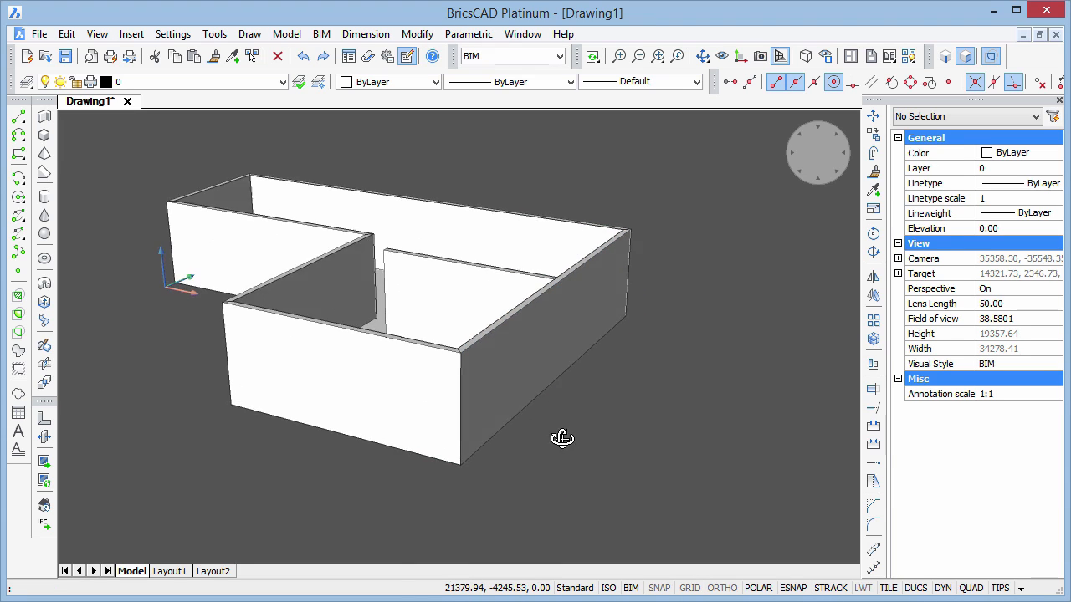
pyautogui.moveTo(562, 439); pyautogui.dragTo(562, 401)
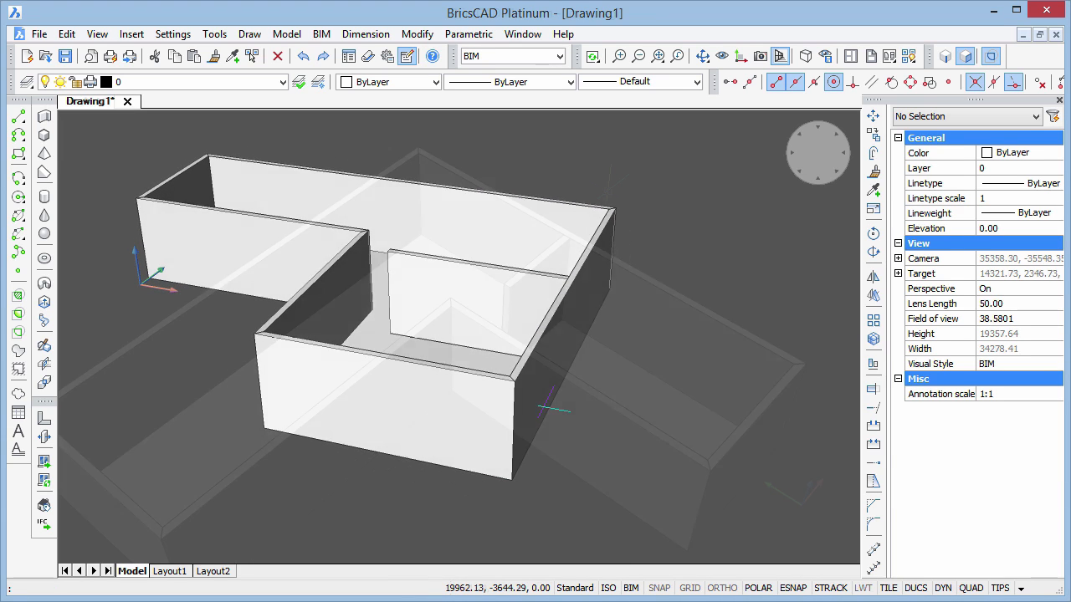